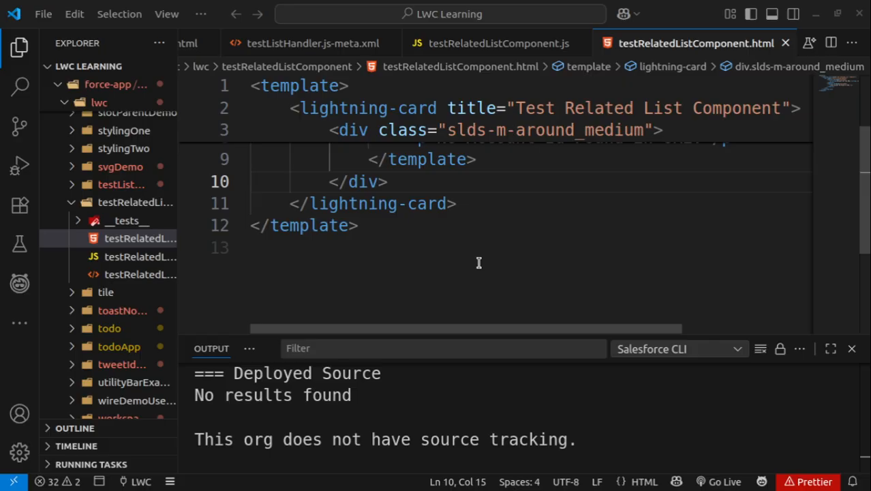
- Run SFDX: Deploy This Source to Org on the testRelatedListComponent HTML file
{"action": "right_click", "coordinate": [477, 159]}
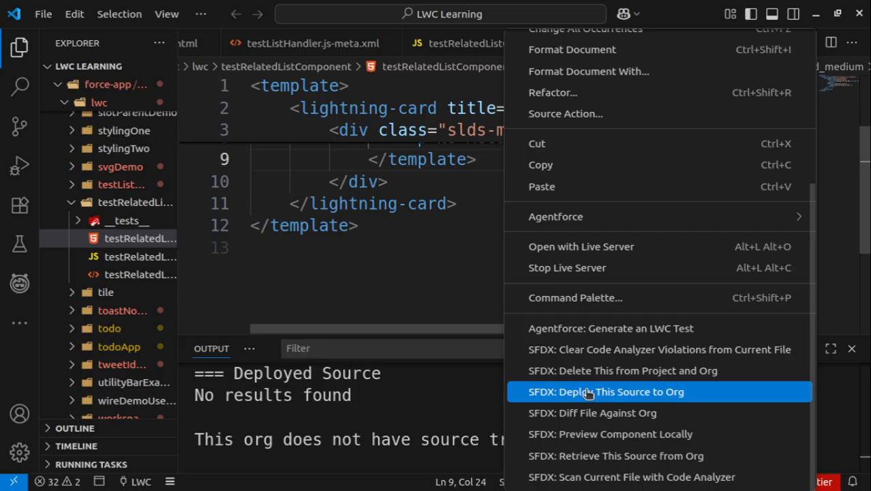
{"action": "left_click", "coordinate": [606, 391]}
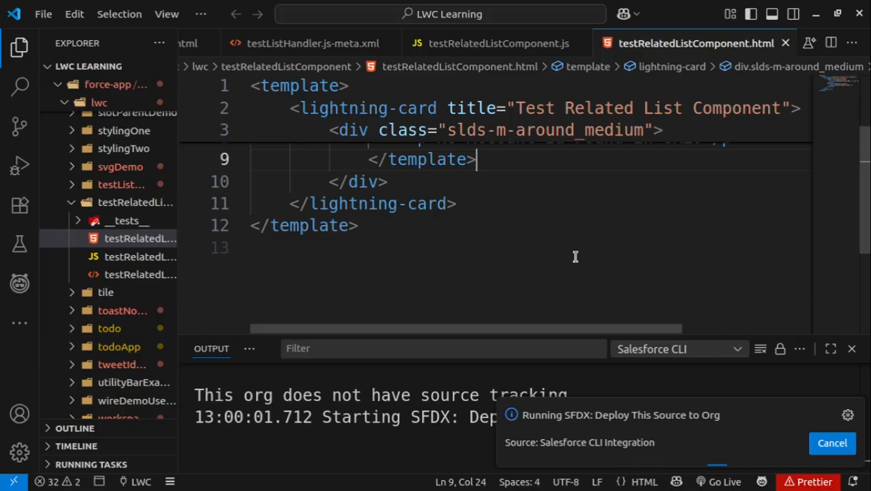
{"action": "mouse_move", "coordinate": [572, 297]}
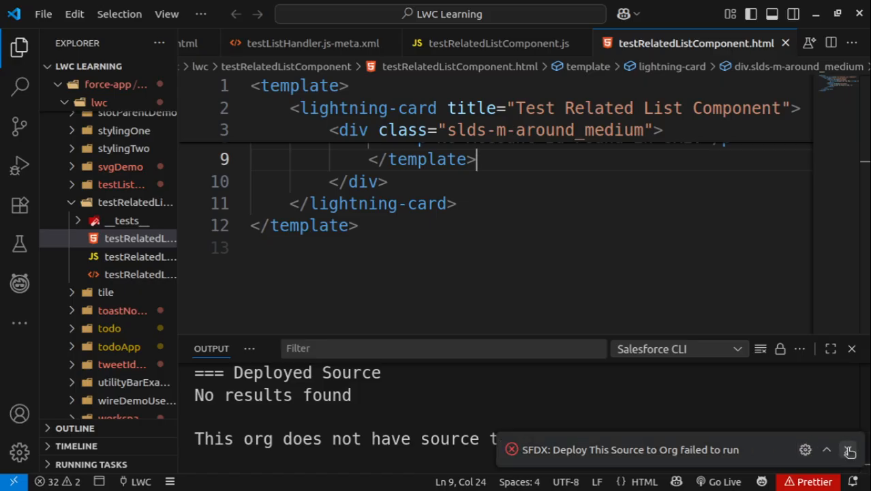
{"action": "mouse_move", "coordinate": [428, 158]}
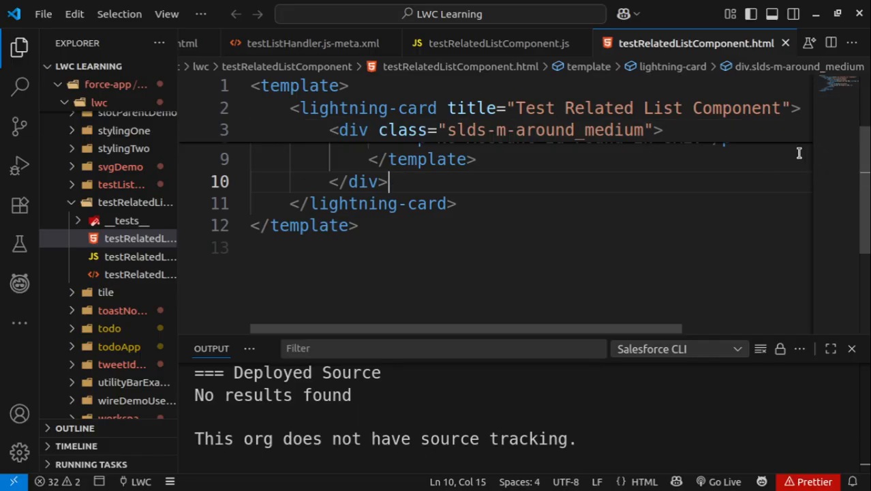
{"action": "mouse_move", "coordinate": [802, 155]}
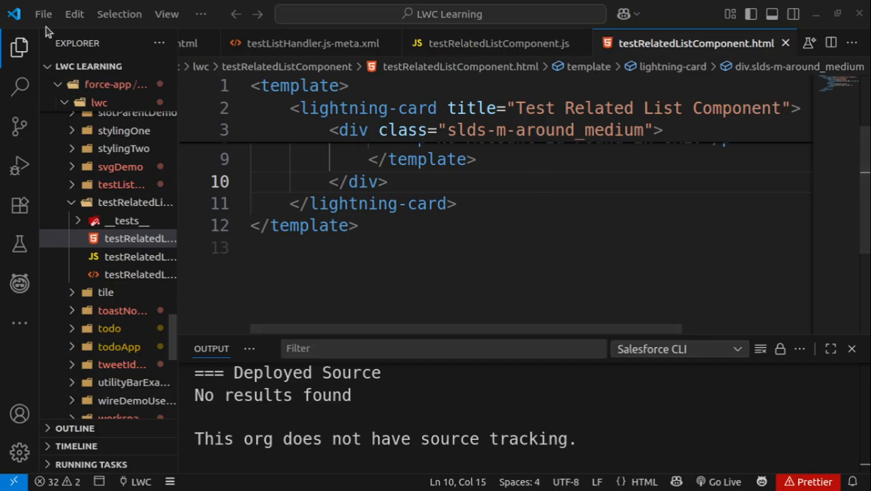
- Search Settings for 'salesforcedx-vscode-core.experimental: source tracking'
{"action": "left_click", "coordinate": [42, 13]}
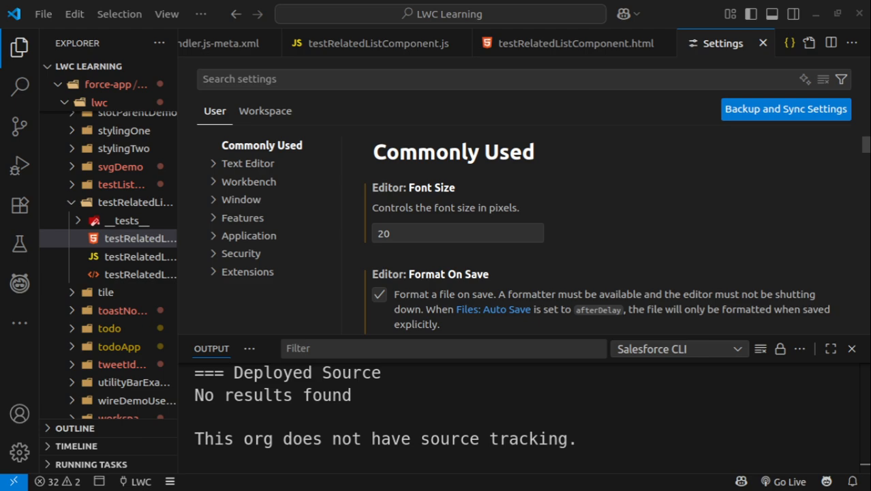
{"action": "mouse_move", "coordinate": [248, 135]}
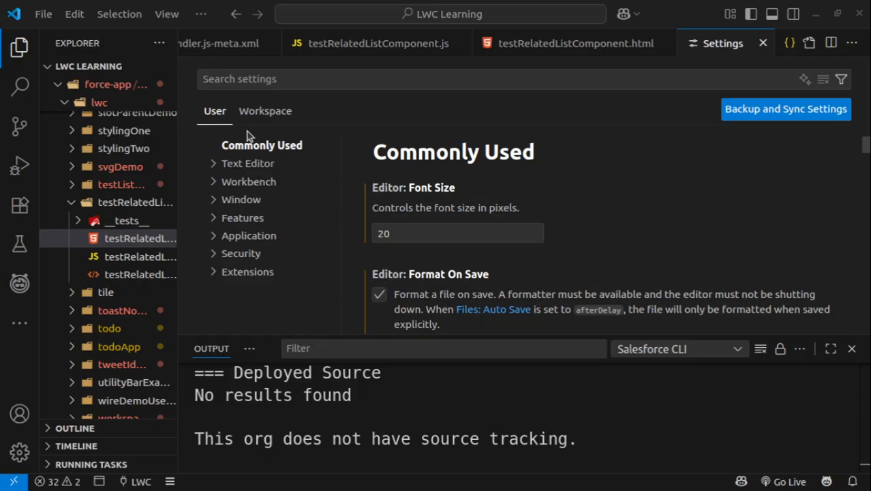
{"action": "type", "text": "salesforcedx-vscode-core.experimental: source tracking"}
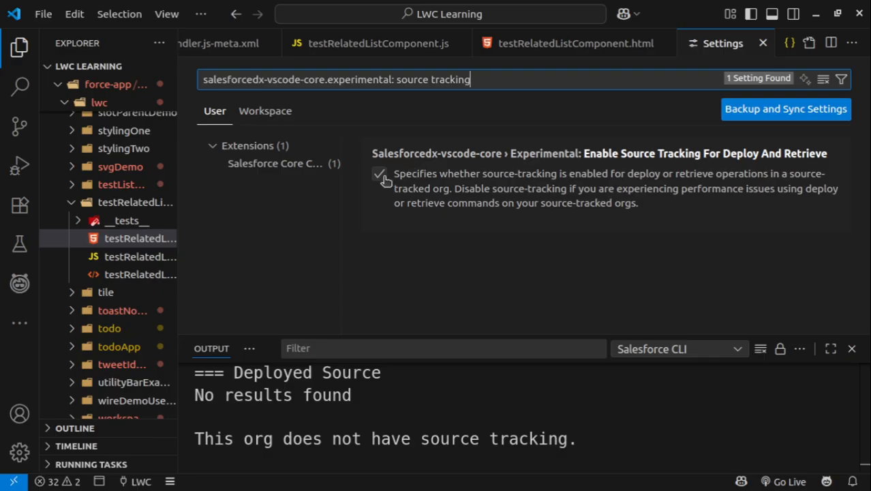
- Disable Enable Source Tracking For Deploy And Retrieve and reload the window
{"action": "left_click", "coordinate": [379, 175]}
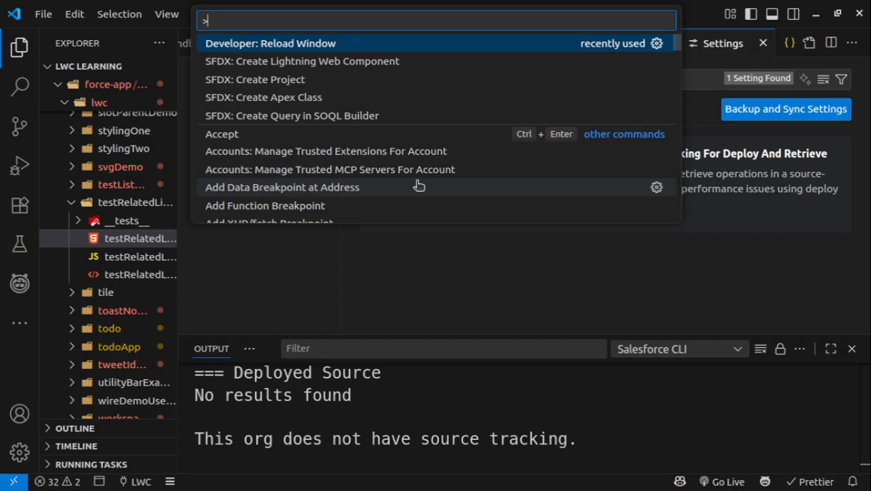
{"action": "type", "text": "reload"}
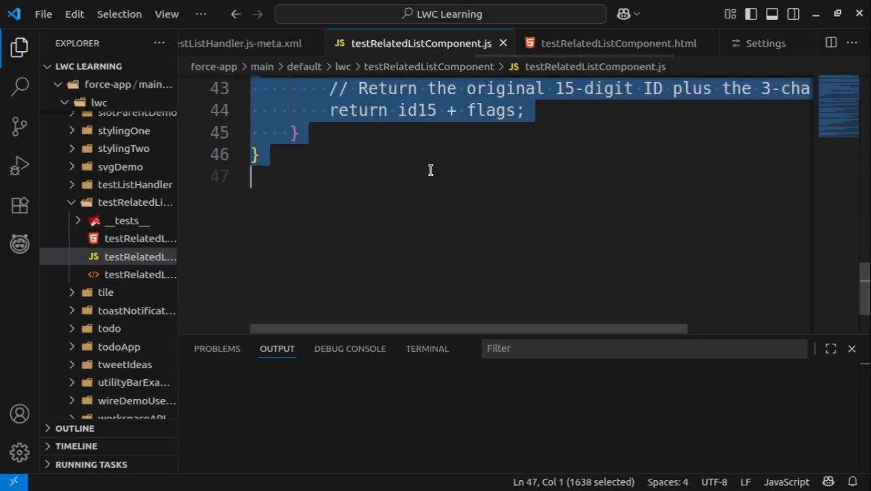
- Edit the Account Id label in testRelatedListComponent.html and deploy it to the org
{"action": "left_click", "coordinate": [246, 42]}
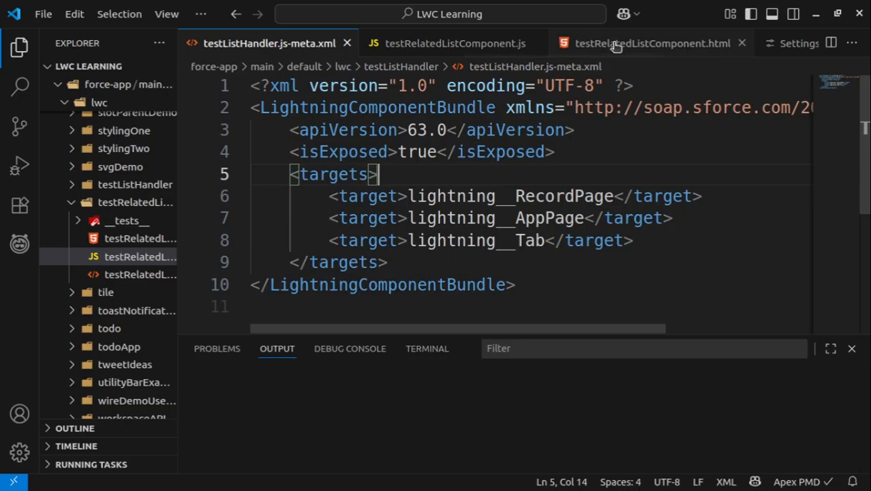
{"action": "left_click", "coordinate": [651, 42]}
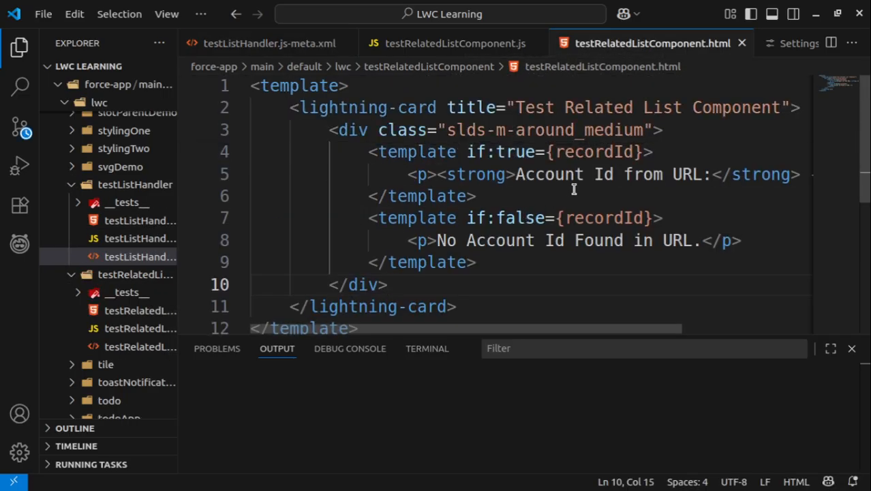
{"action": "type", "text": "s"}
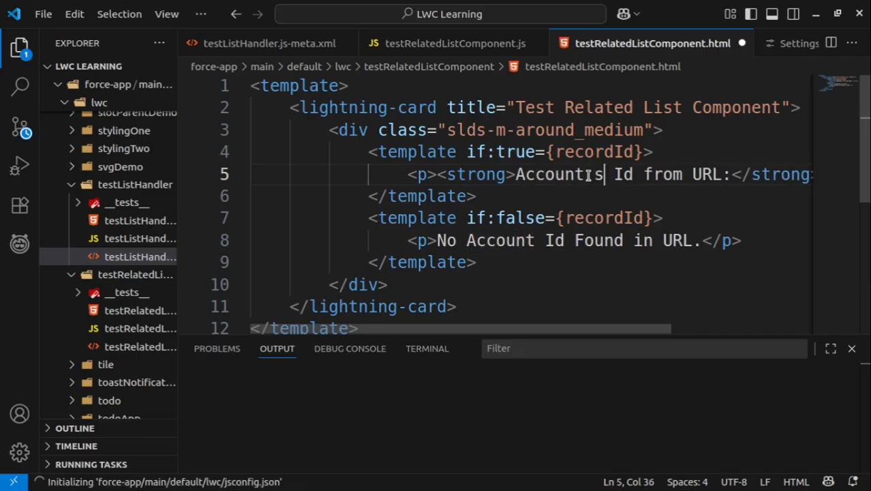
{"action": "type", "text": "oemt"}
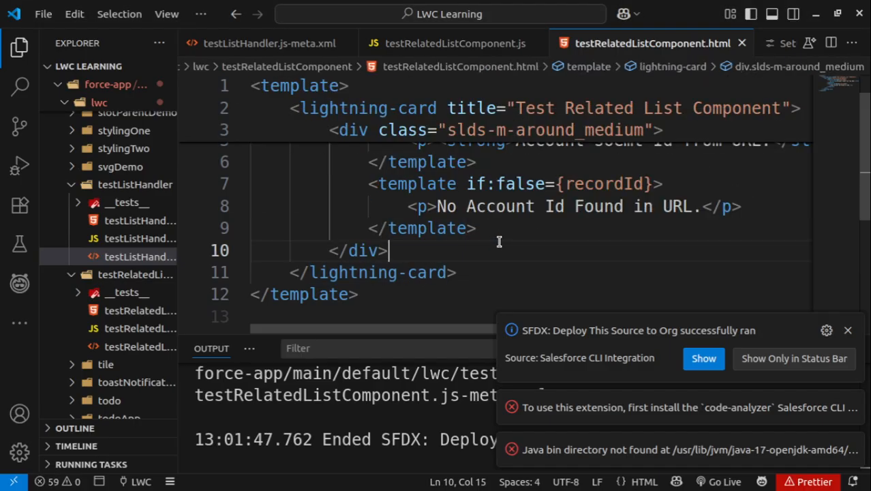
{"action": "left_click", "coordinate": [44, 13]}
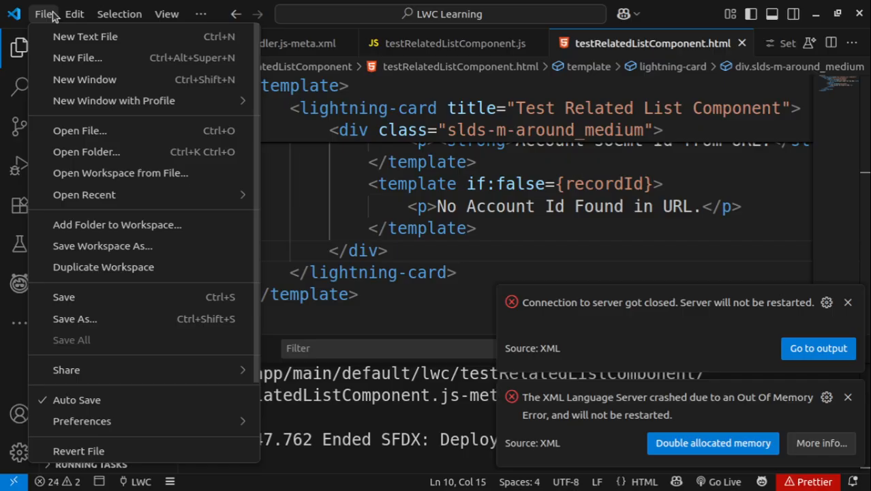
{"action": "left_click", "coordinate": [166, 14]}
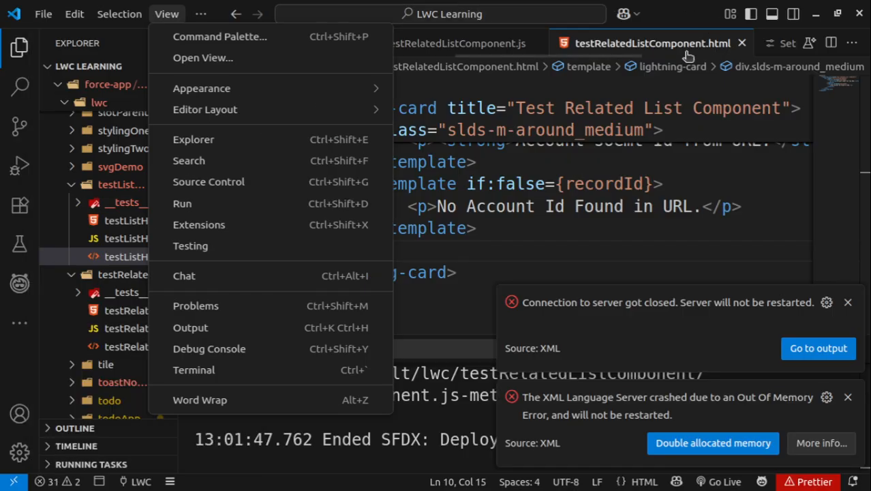